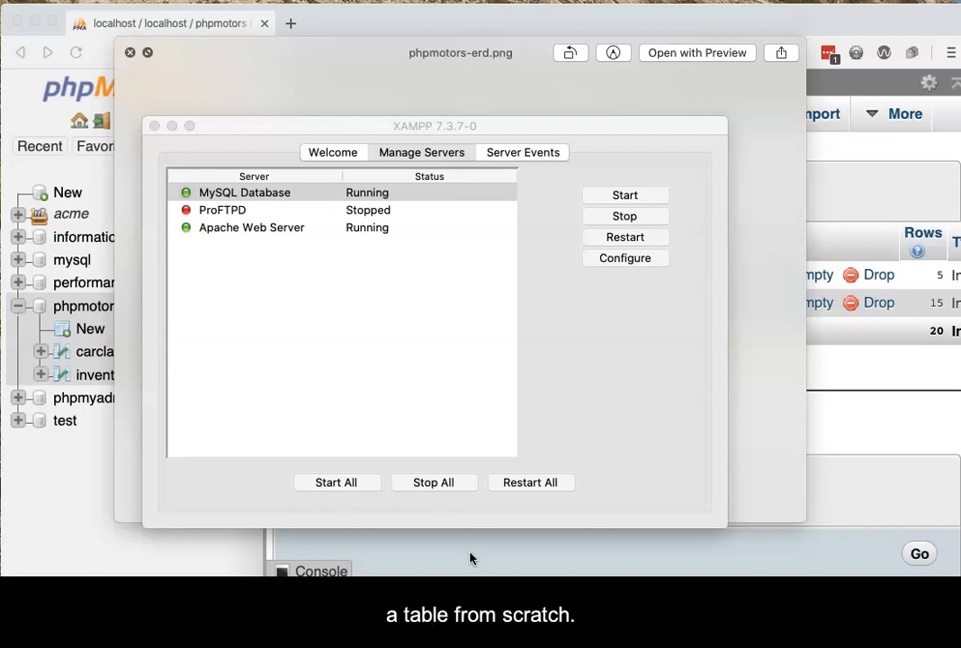
pyautogui.moveTo(295, 163)
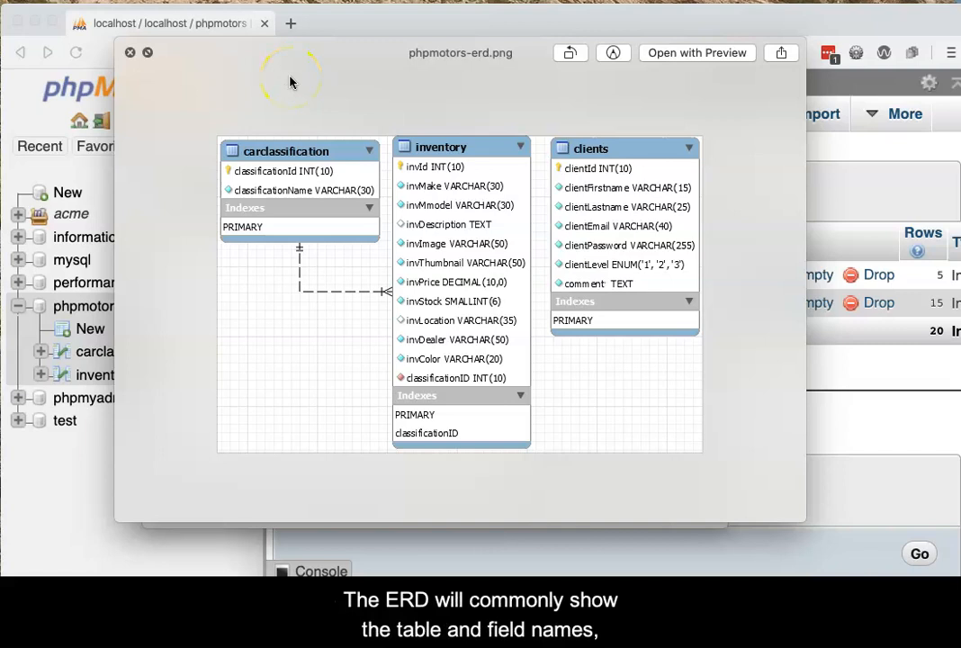
pyautogui.moveTo(595, 160)
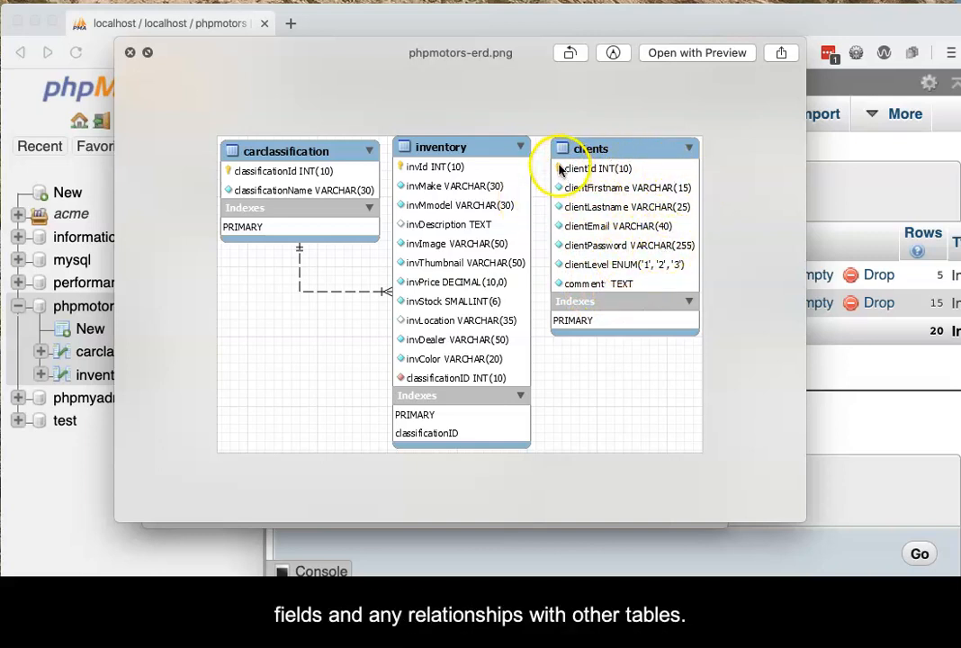
pyautogui.moveTo(693, 176)
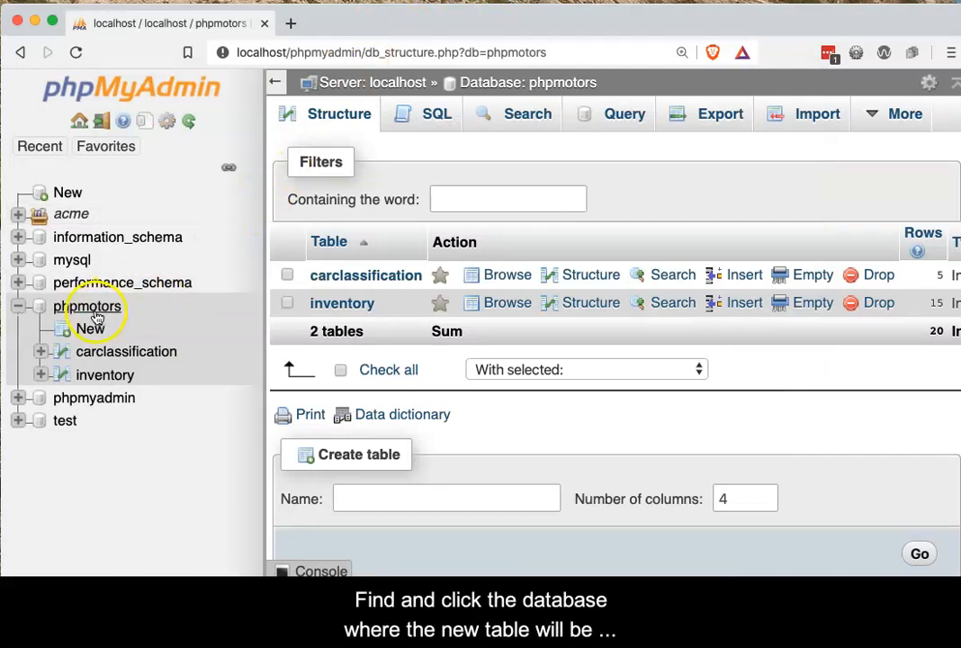
# Open the phpmotors database's table overview and enter 'clients' as the new table name
pyautogui.click(87, 306)
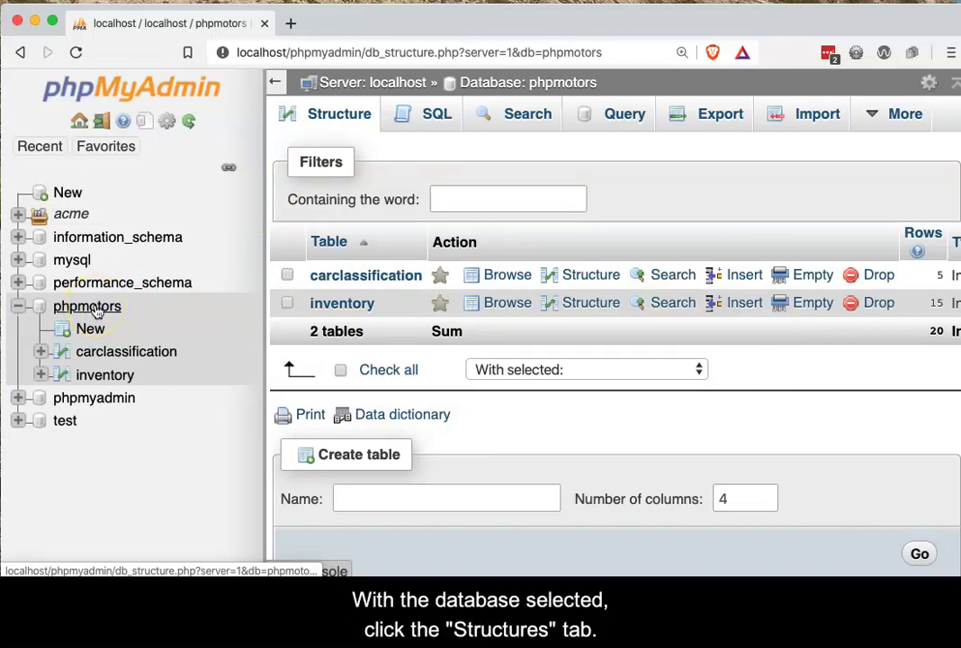
pyautogui.click(339, 113)
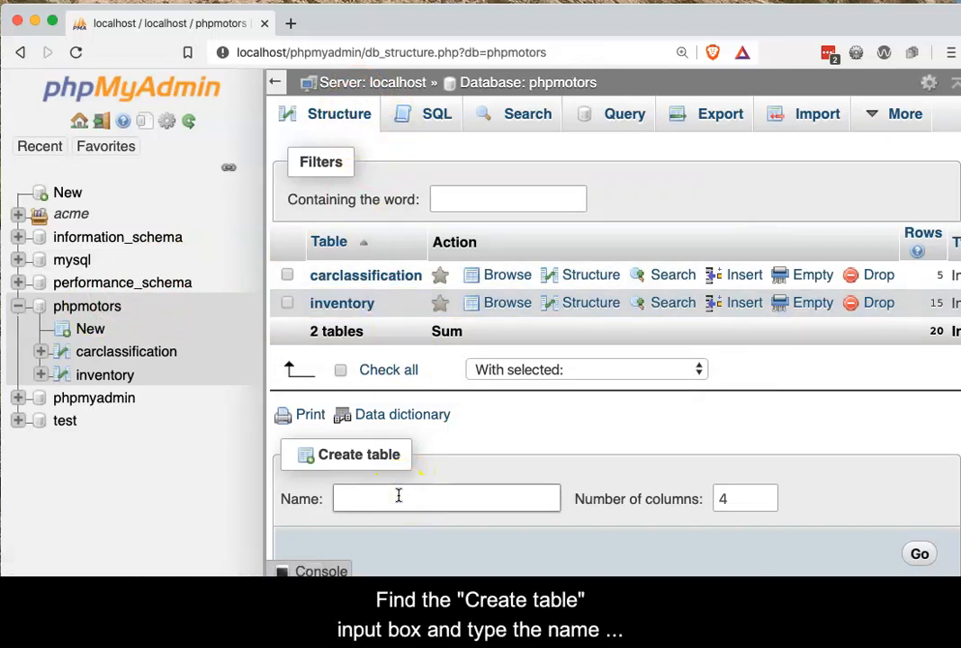
pyautogui.write('client')
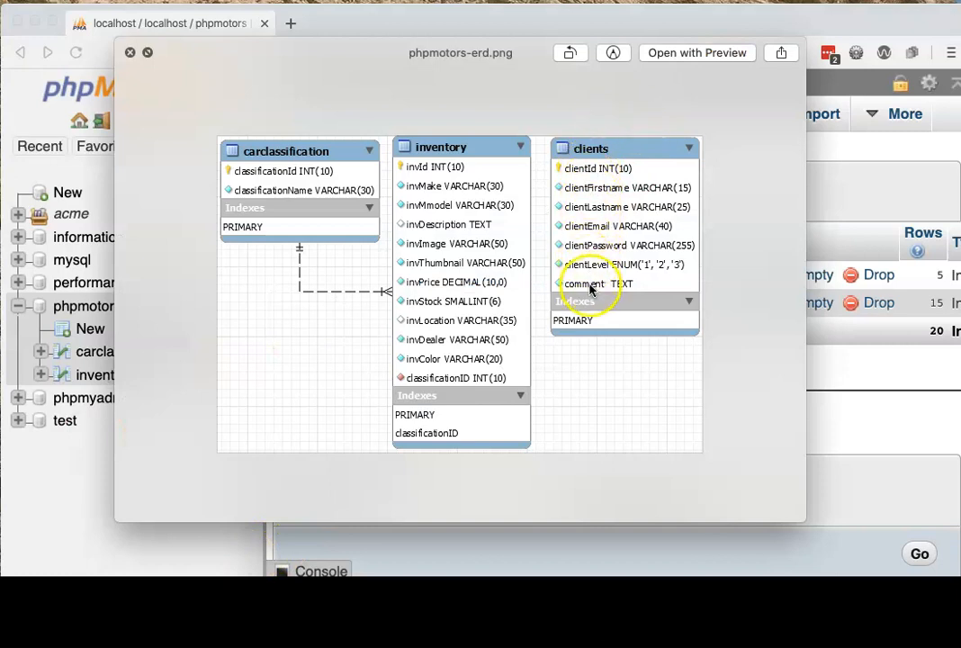
pyautogui.moveTo(875, 434)
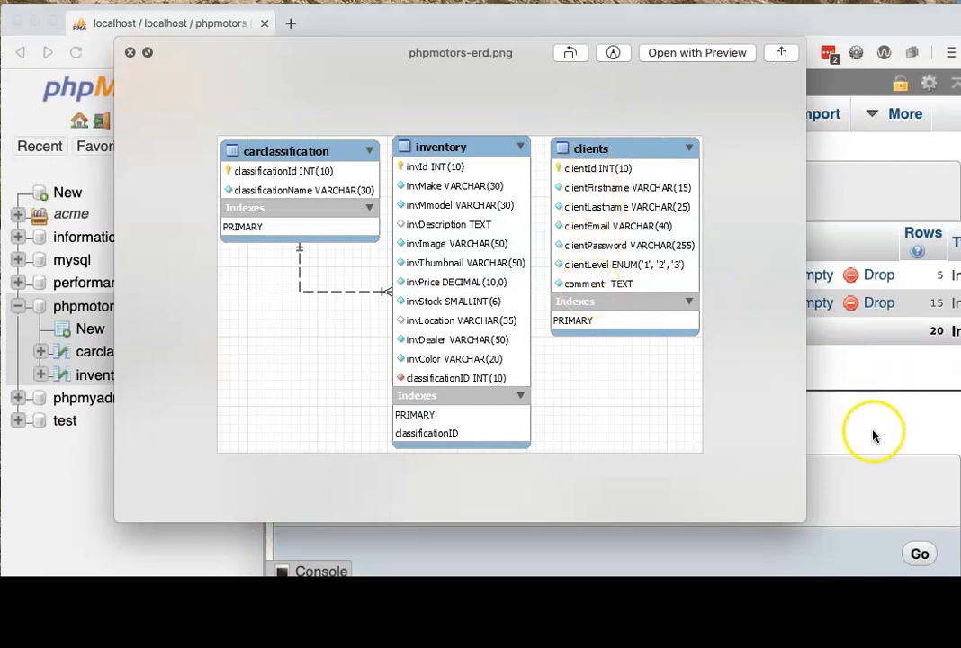
# Set the clients table to 7 columns and open its column definition form
pyautogui.click(130, 52)
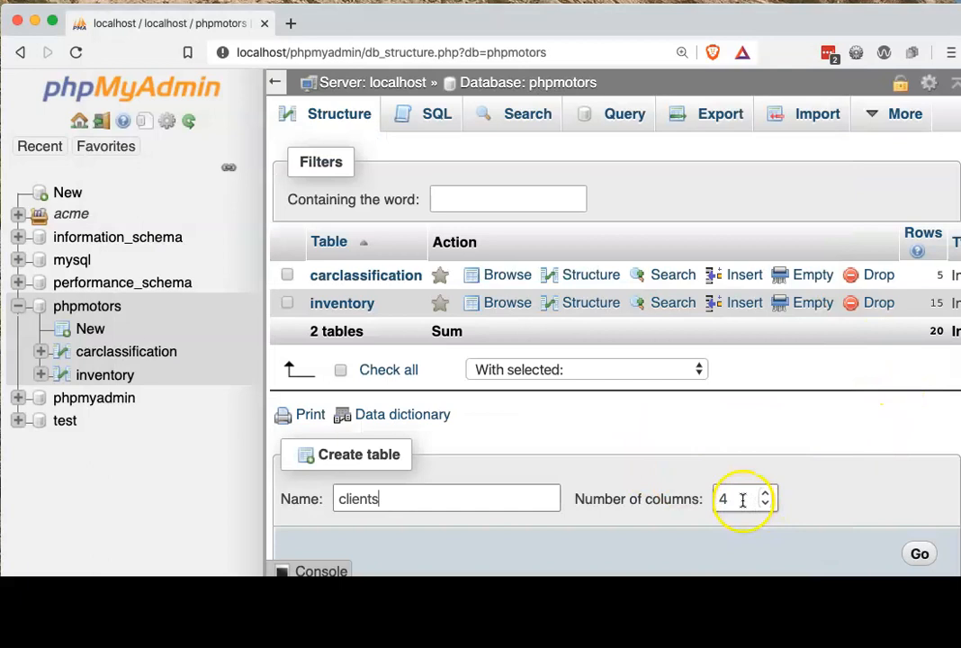
pyautogui.write('7')
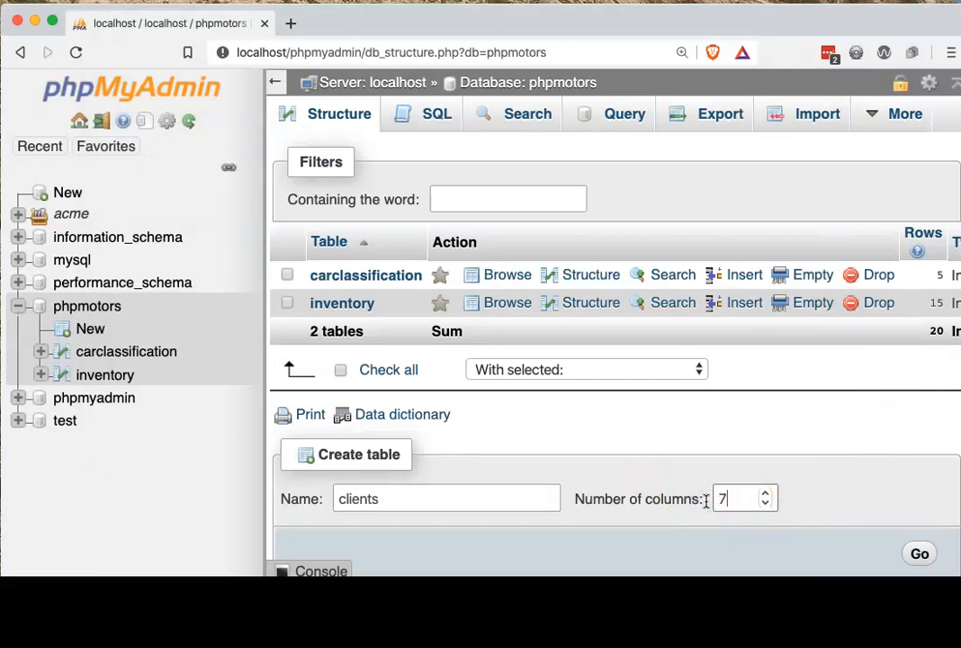
pyautogui.click(919, 553)
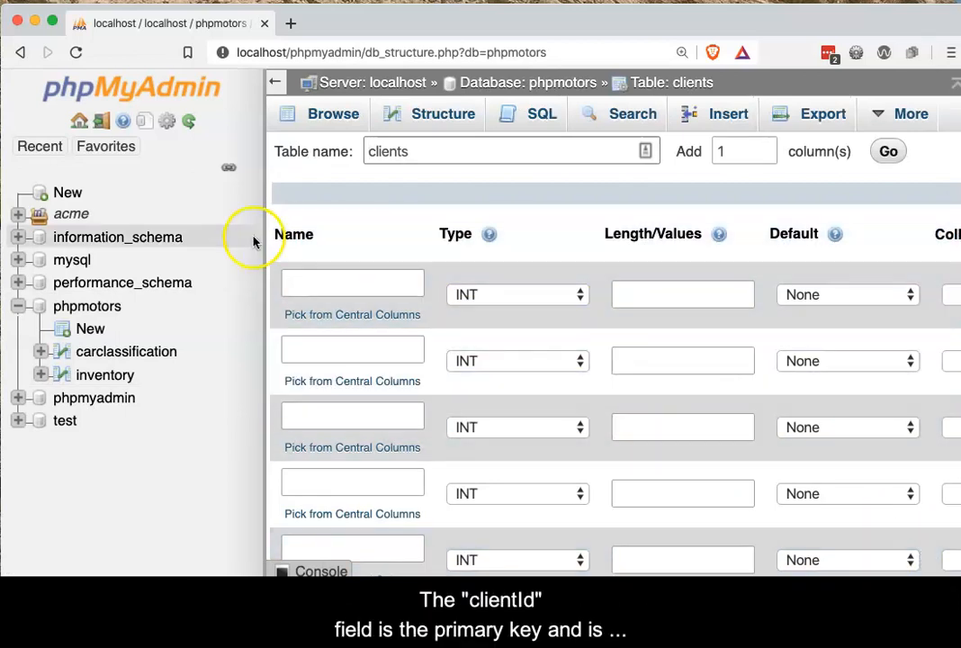
# Name the first column clientId, make it UNSIGNED, PRIMARY index, and auto-increment
pyautogui.click(352, 283)
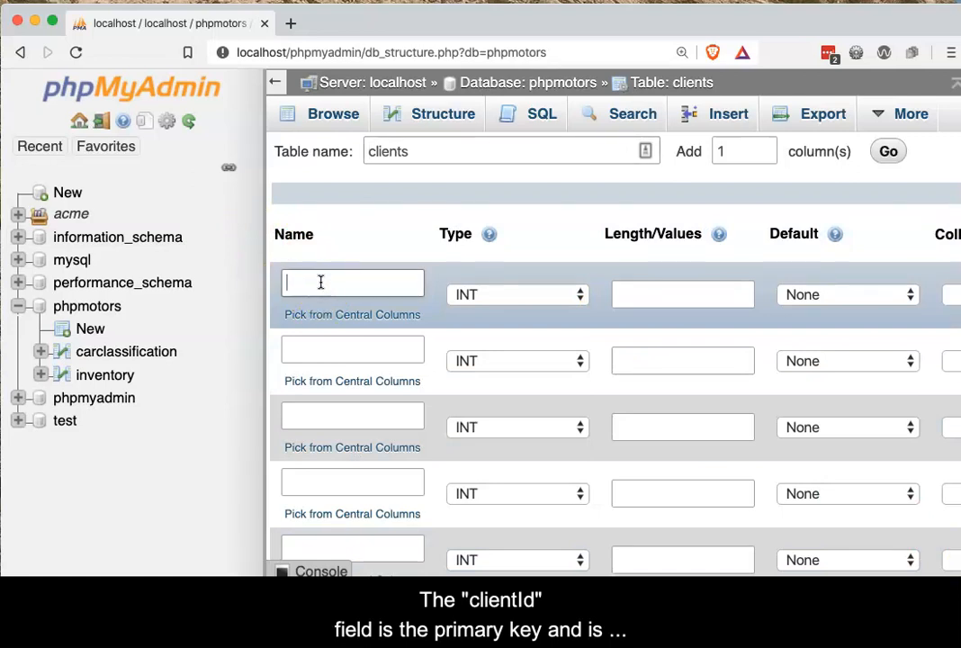
pyautogui.write('client')
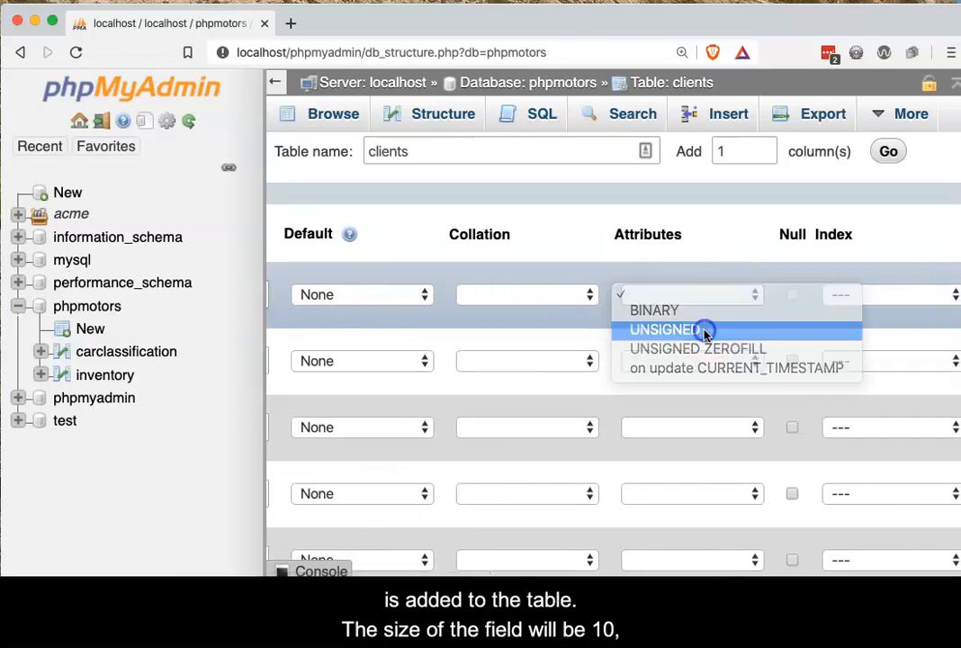
pyautogui.click(857, 294)
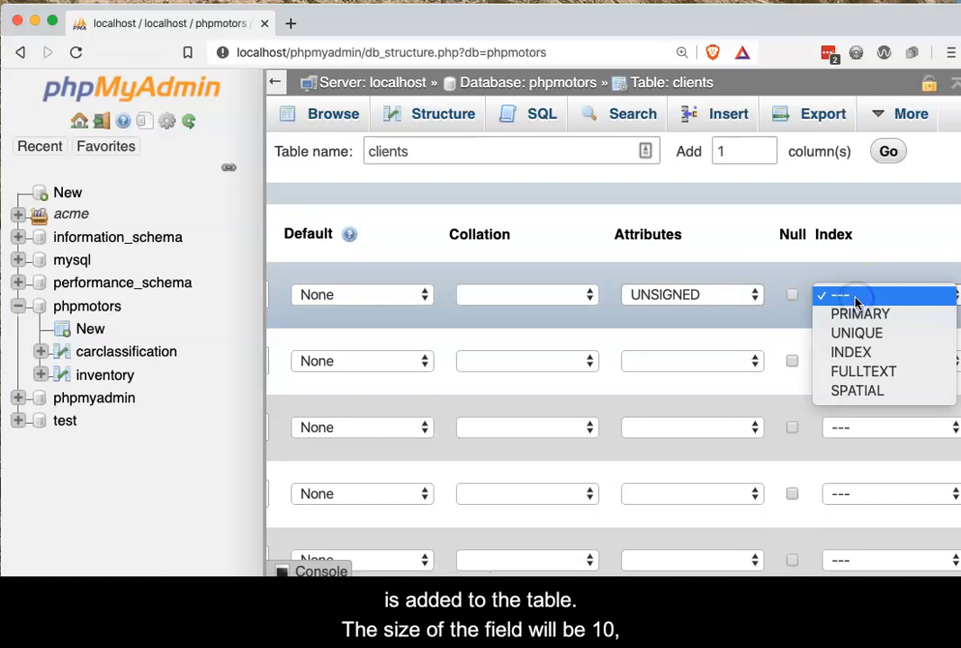
pyautogui.click(850, 314)
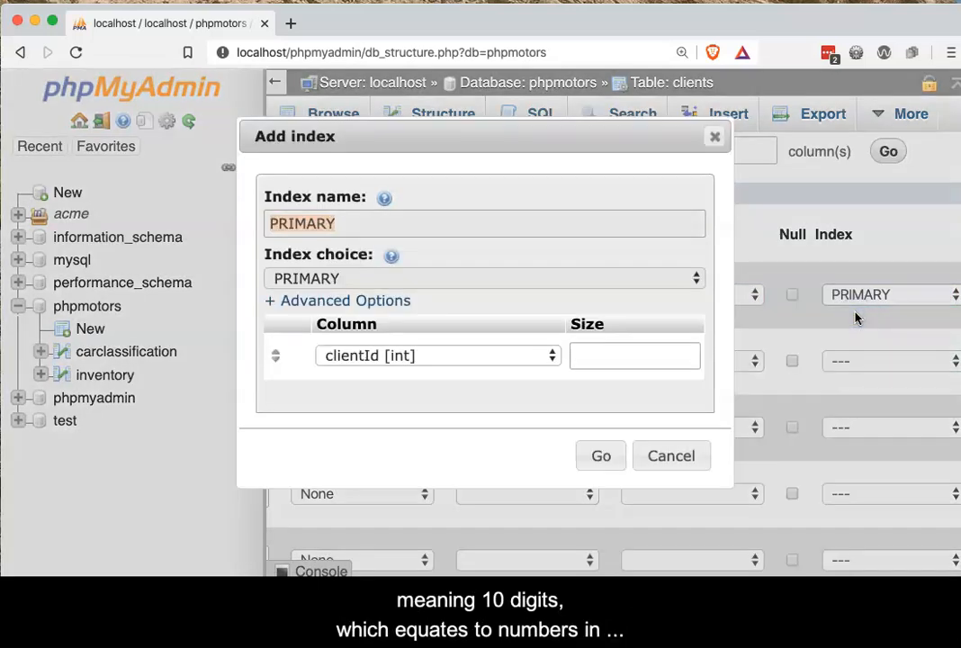
pyautogui.click(600, 456)
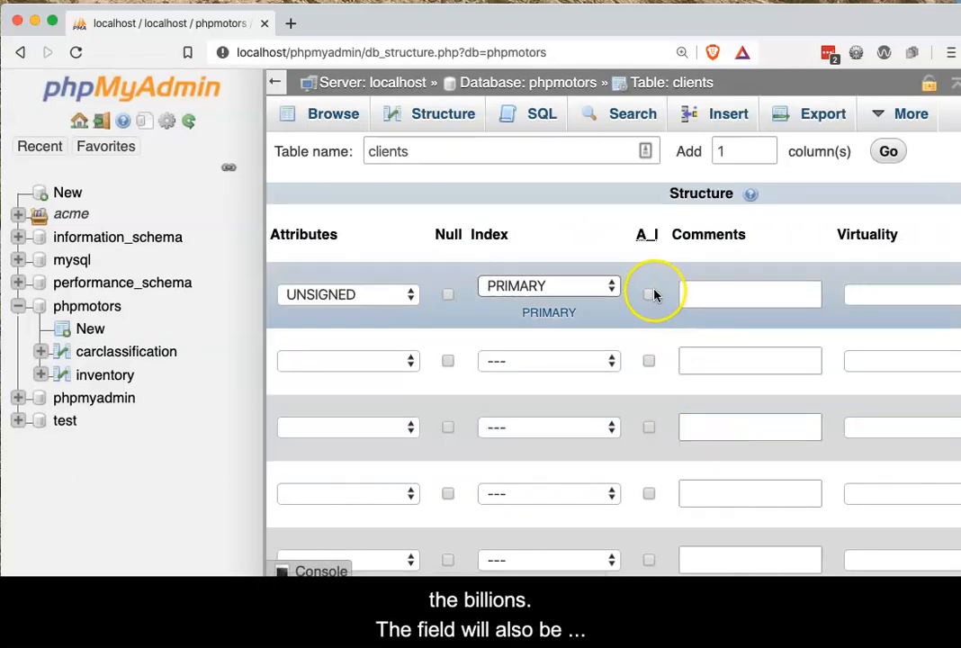
pyautogui.click(648, 294)
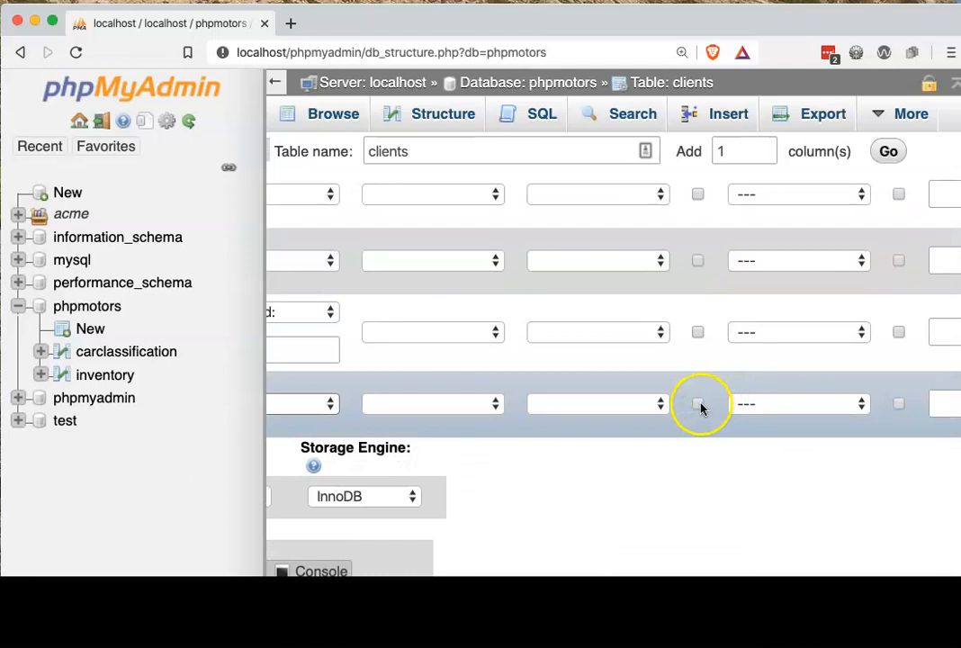
# Allow NULL on the comment column and review the other filled-in column rows
pyautogui.click(697, 403)
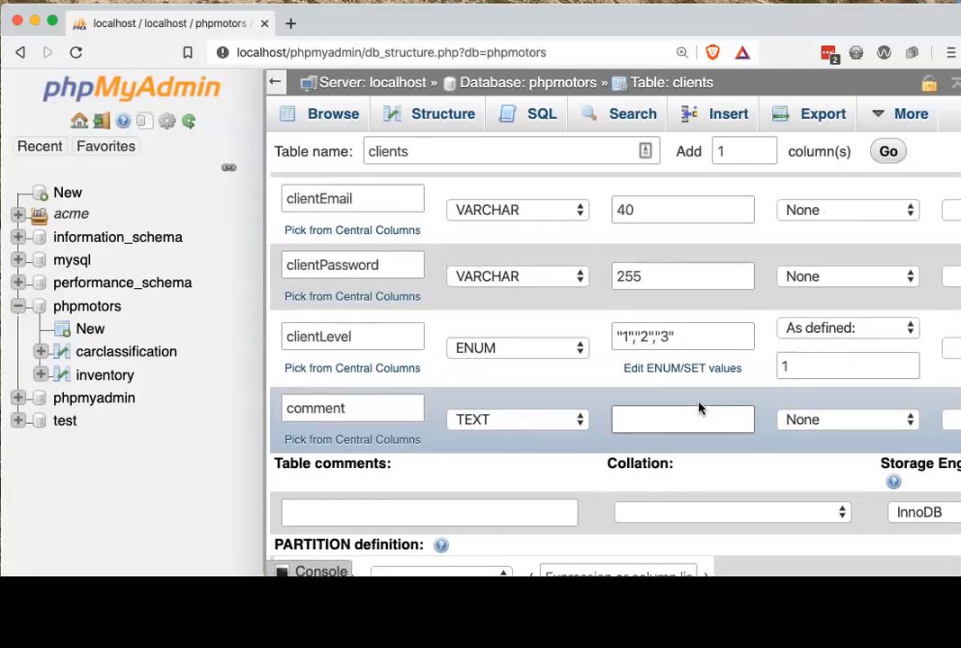
pyautogui.scroll(3)
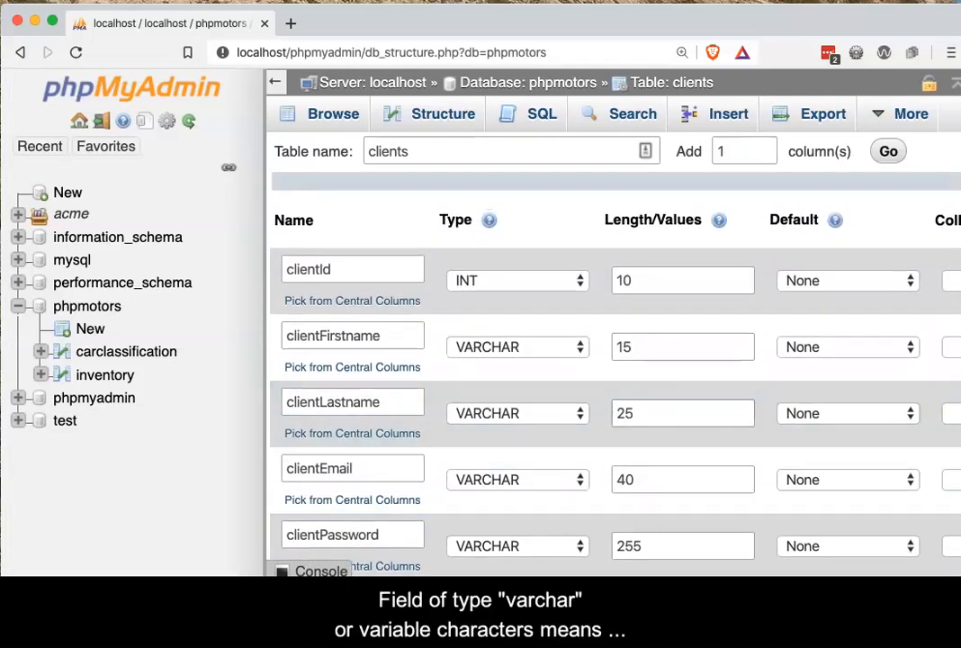
pyautogui.moveTo(655, 445)
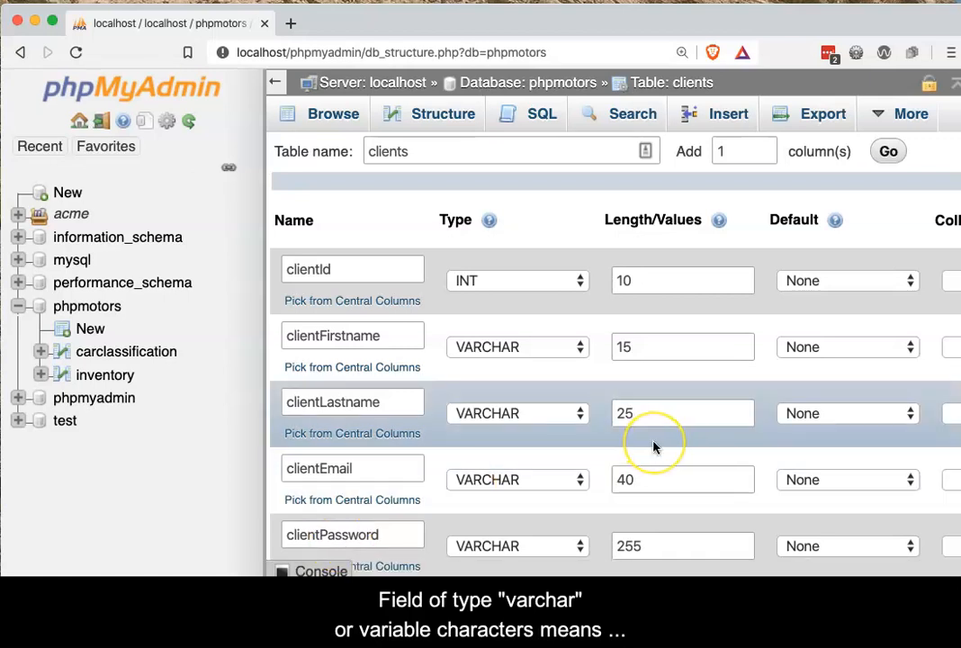
pyautogui.scroll(-3)
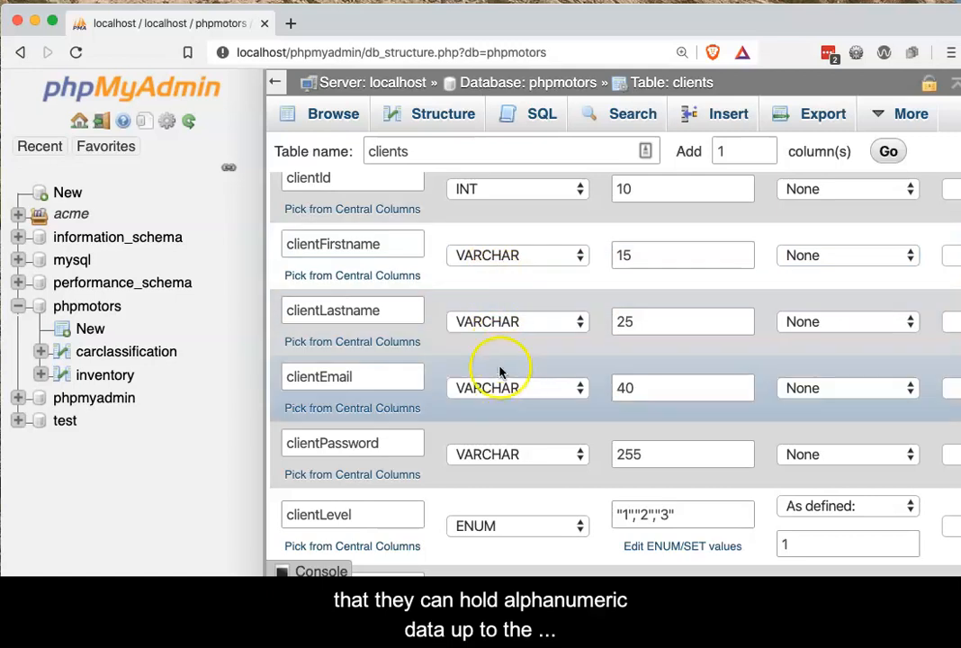
pyautogui.moveTo(513, 454)
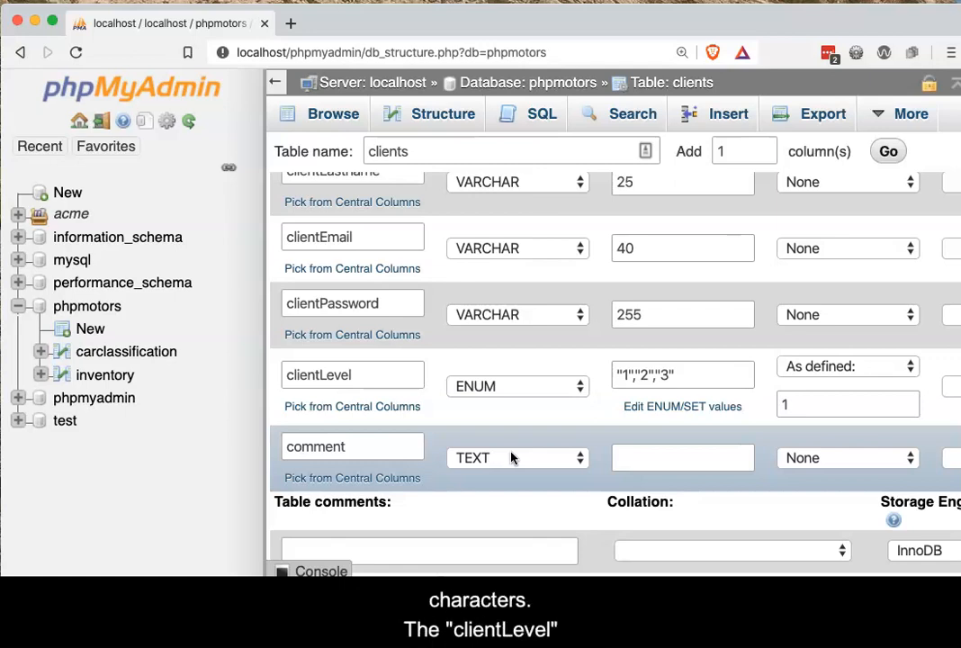
pyautogui.moveTo(483, 387)
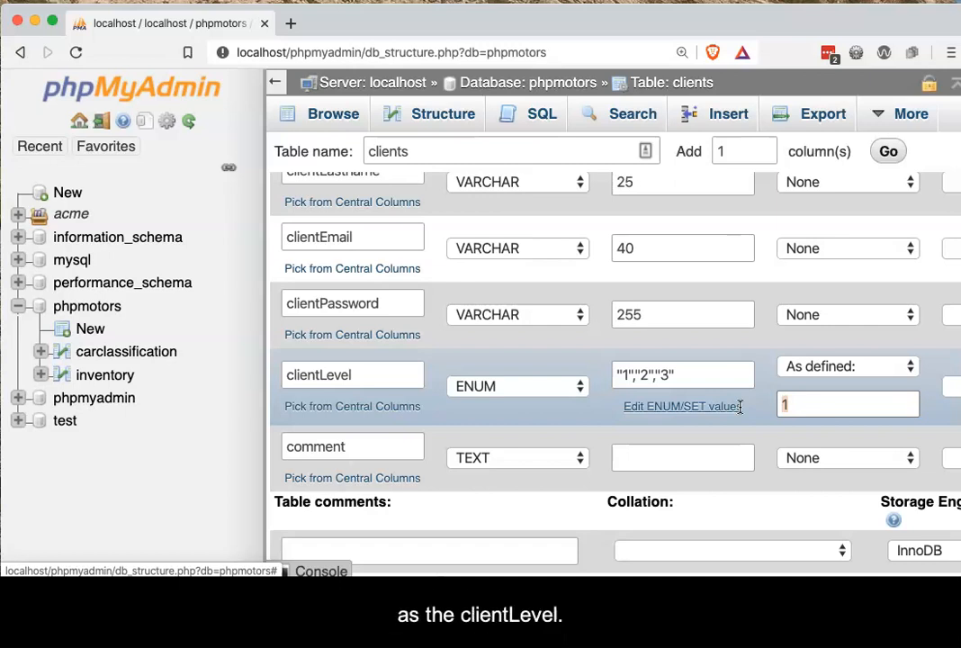
pyautogui.hscroll(3)
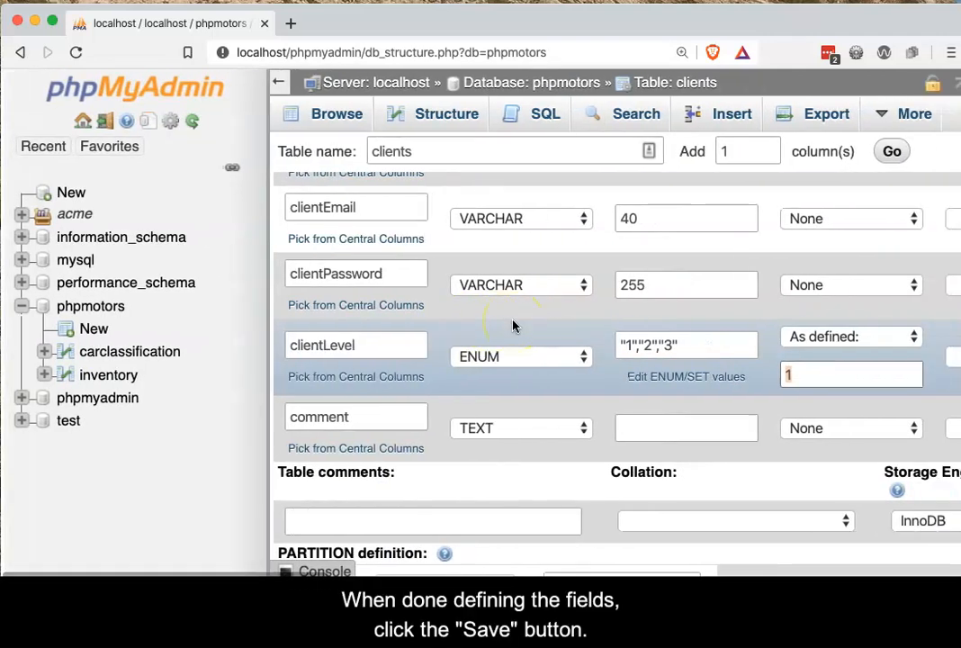
# Scroll to the bottom of the column form and save the clients table
pyautogui.scroll(-3)
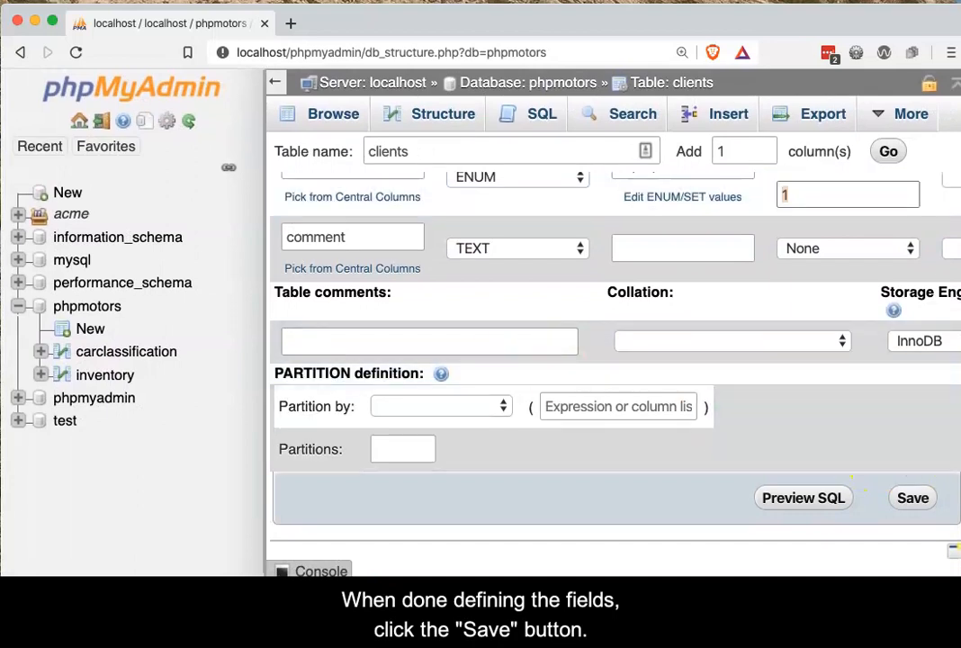
pyautogui.click(912, 498)
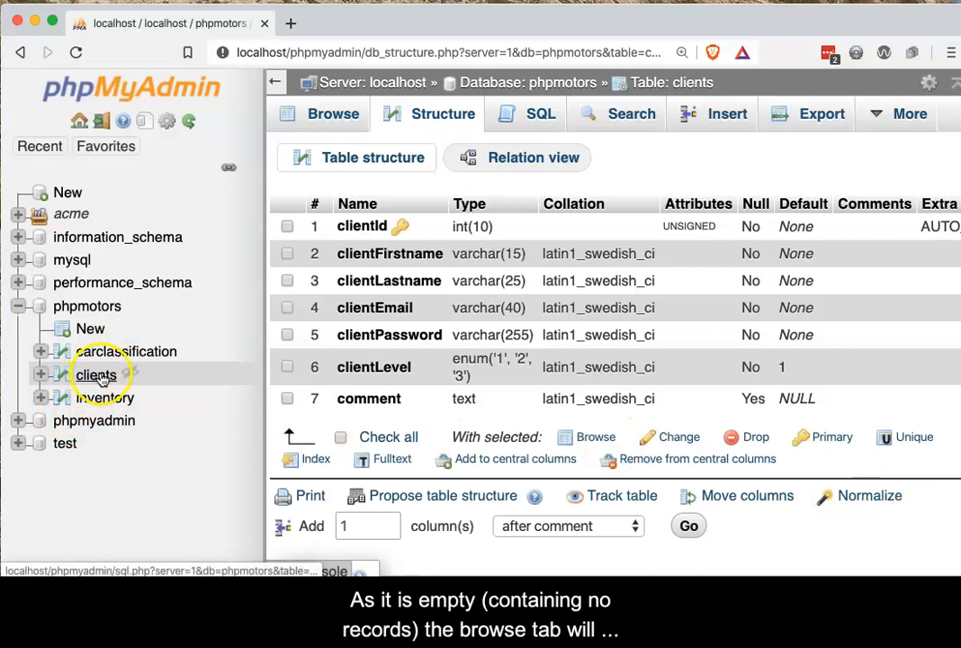
# Open the clients table and browse its records, finding an empty result
pyautogui.click(332, 114)
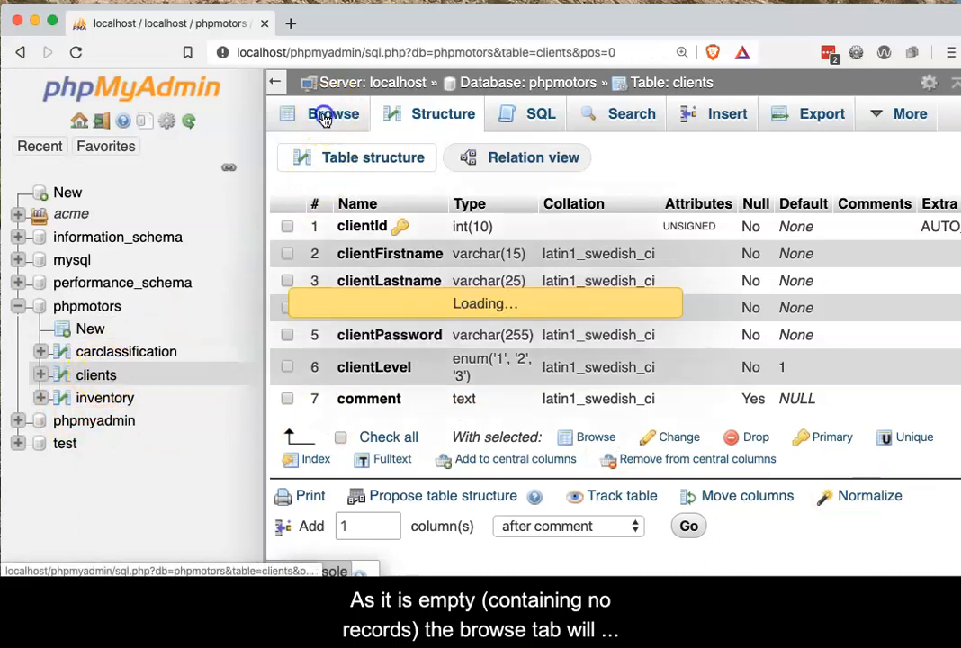
pyautogui.click(334, 114)
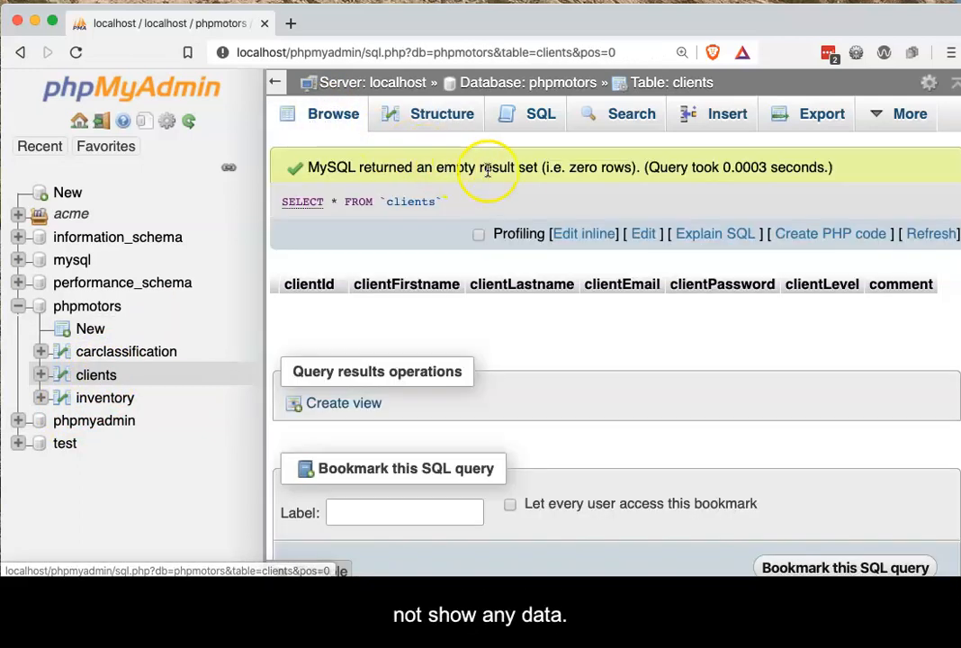